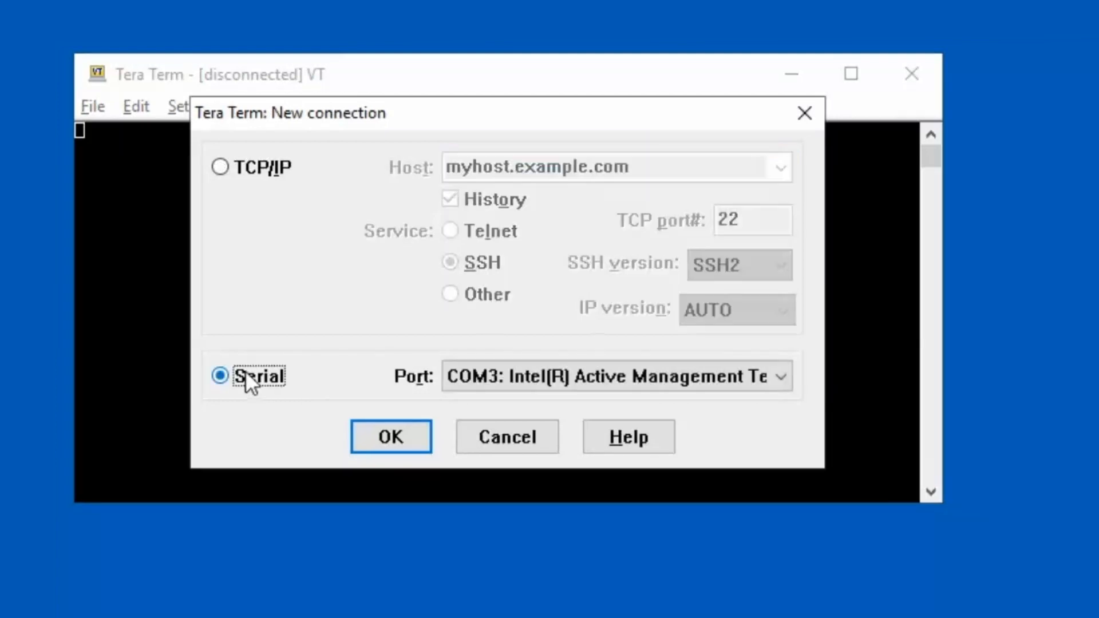
Open a Serial connection on COM9: USB Serial Port
{"action": "left_click", "coordinate": [780, 376]}
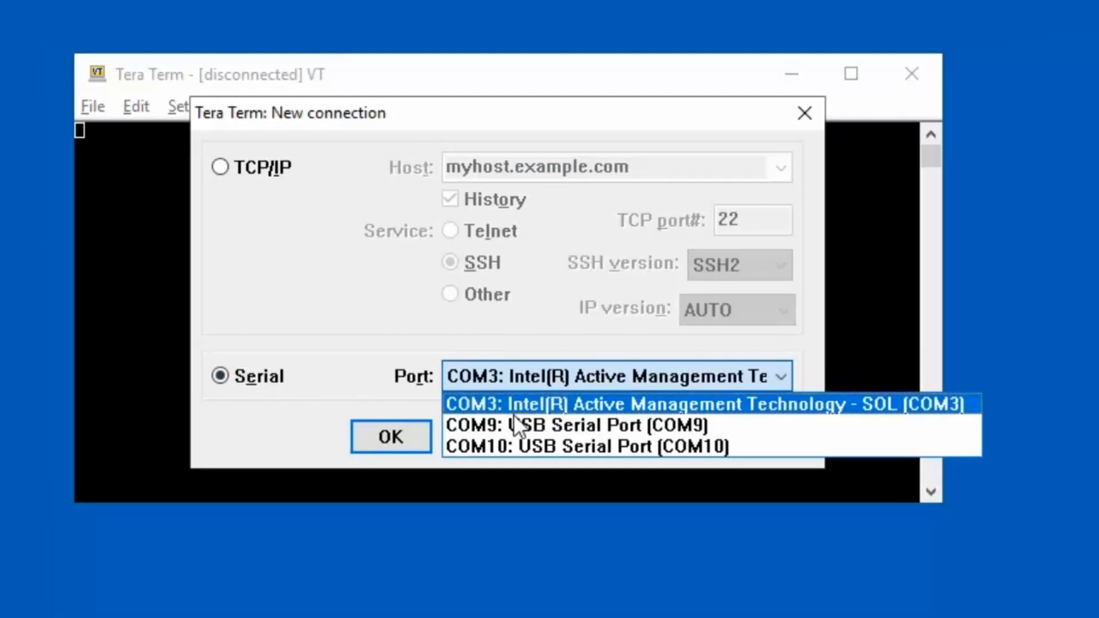
{"action": "mouse_move", "coordinate": [518, 426]}
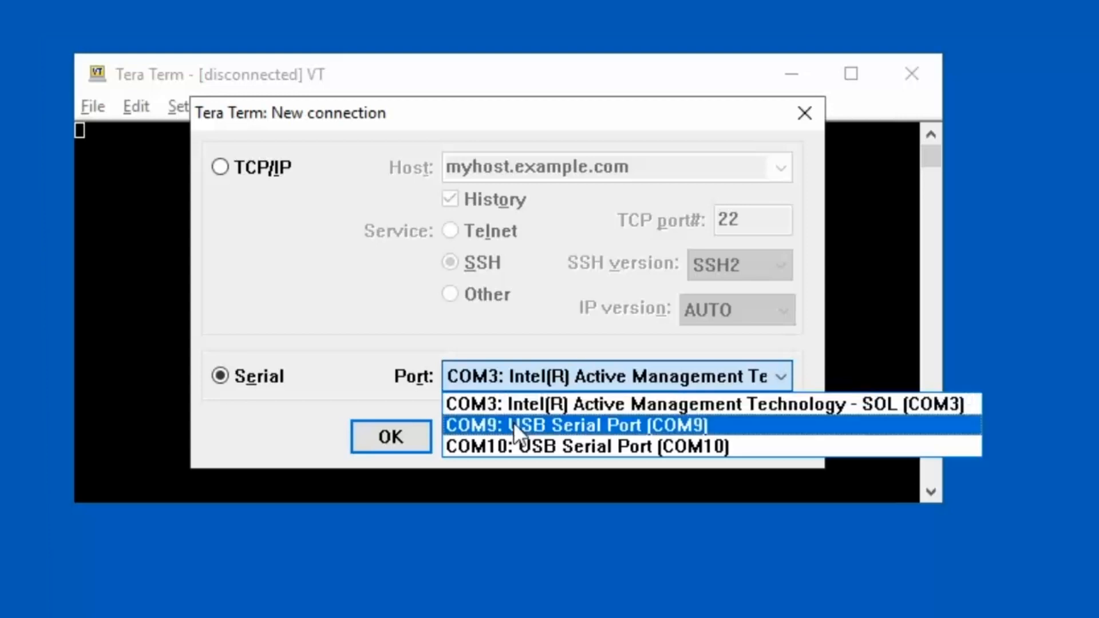
{"action": "left_click", "coordinate": [580, 425]}
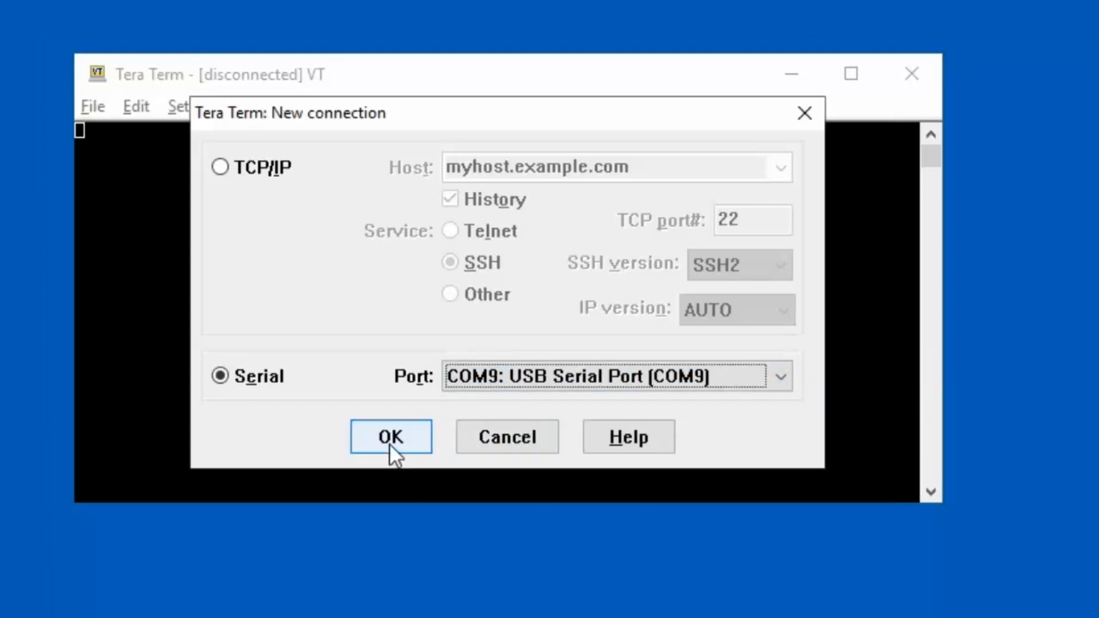
{"action": "left_click", "coordinate": [391, 436]}
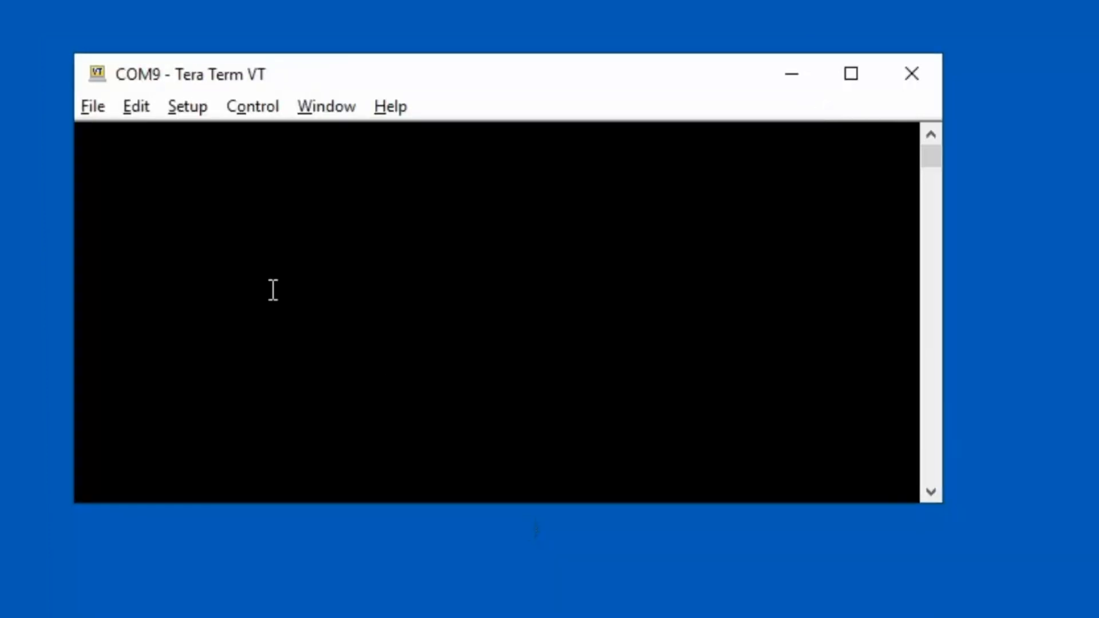
{"action": "left_click", "coordinate": [187, 106]}
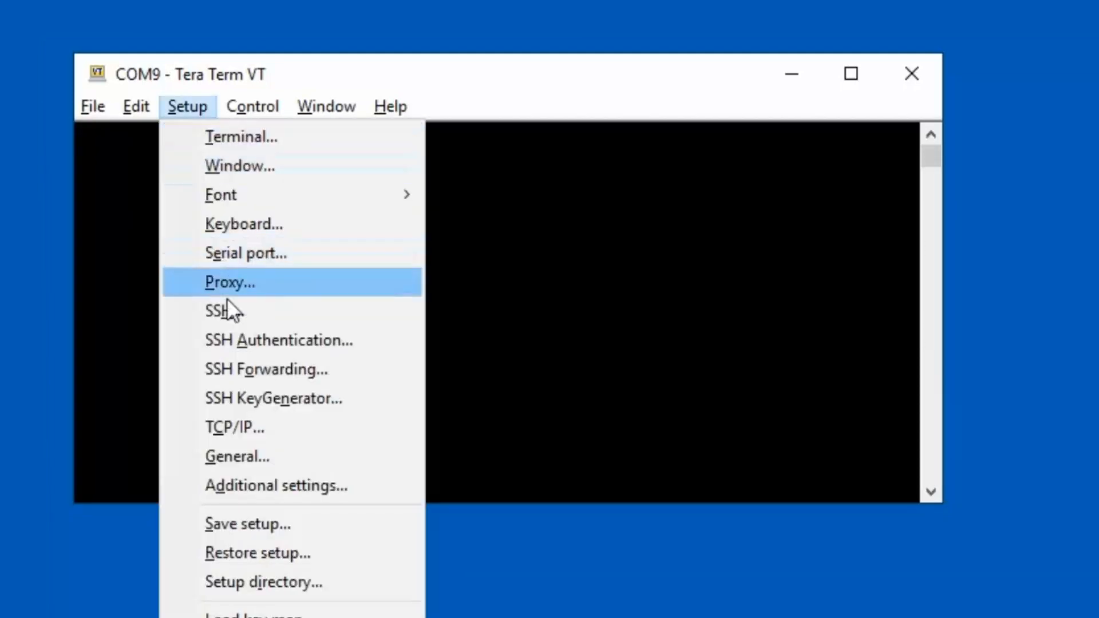
{"action": "left_click", "coordinate": [246, 253]}
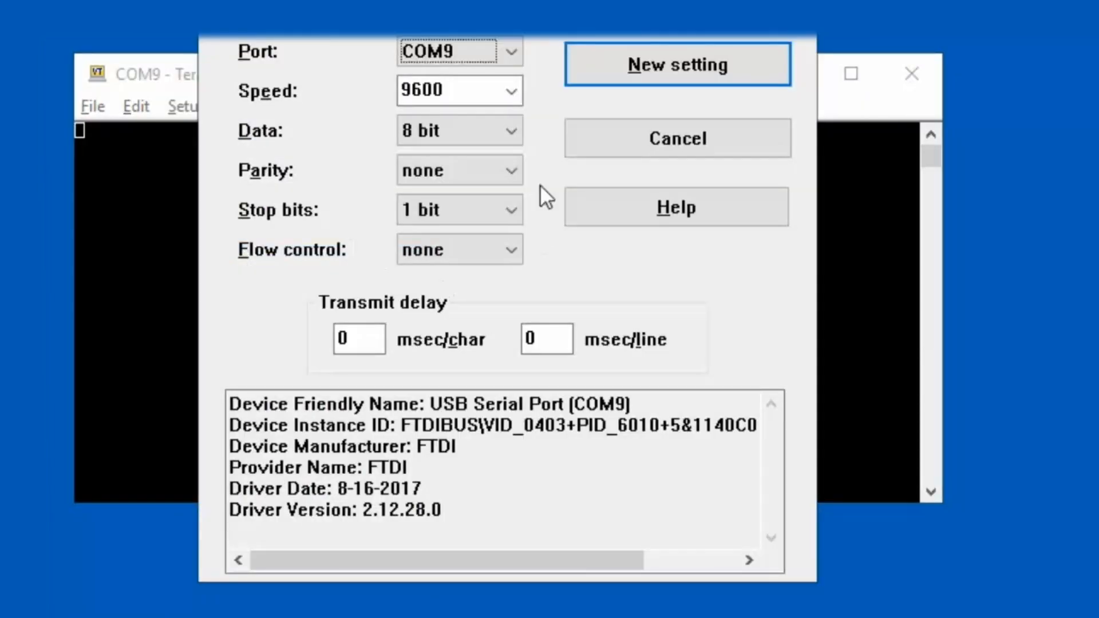
{"action": "left_click", "coordinate": [509, 91]}
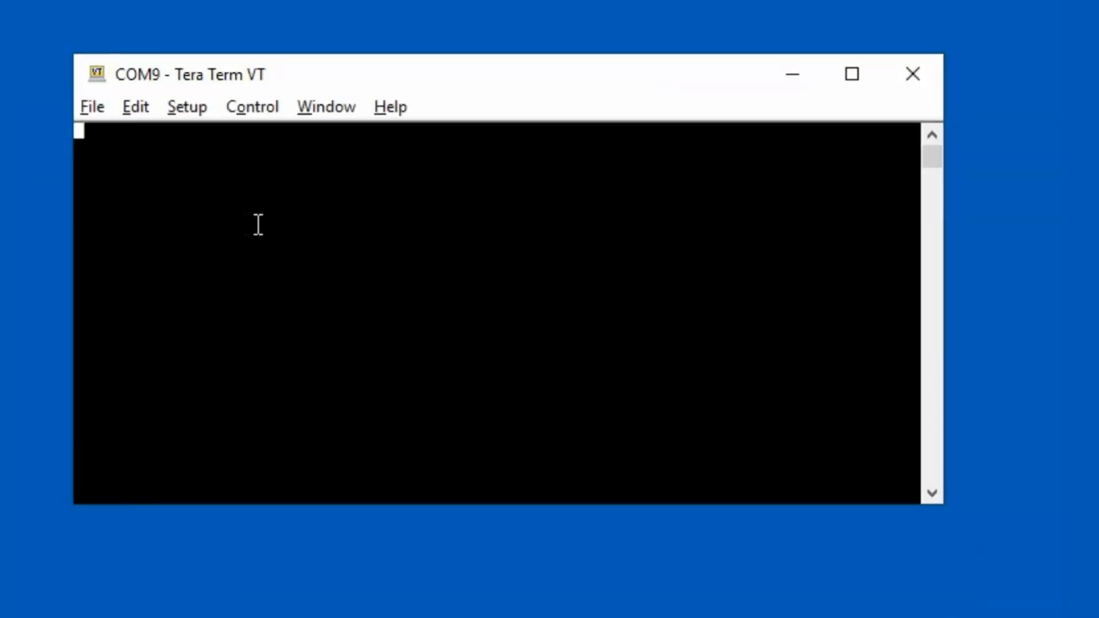
Send at and ate1 to the module, then enter at+sqnctm="standard"
{"action": "type", "text": "at"}
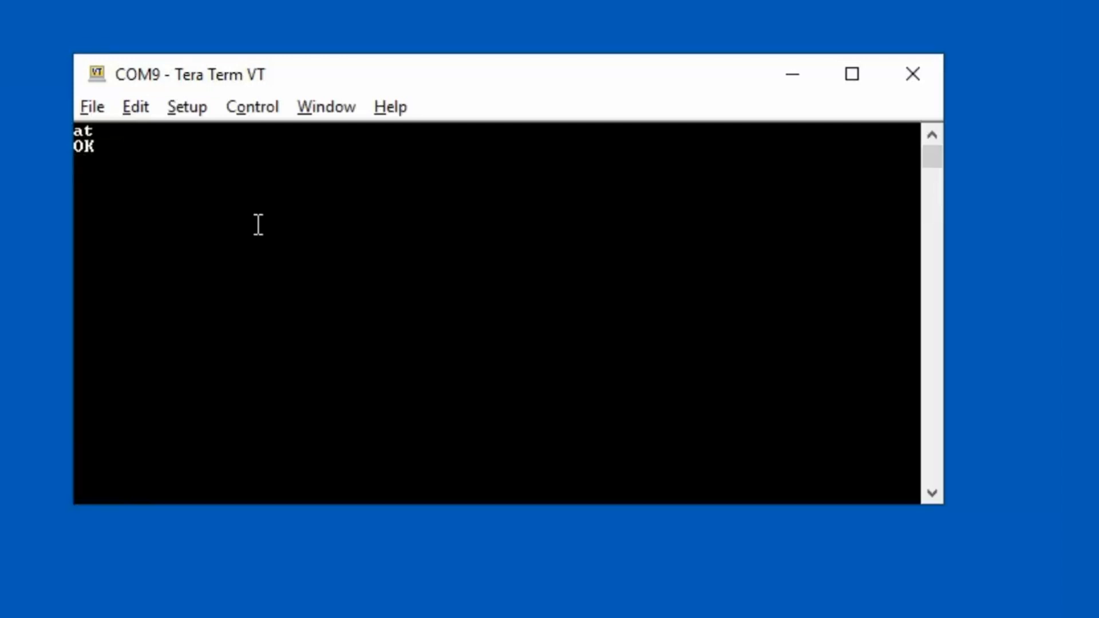
{"action": "type", "text": "ate1"}
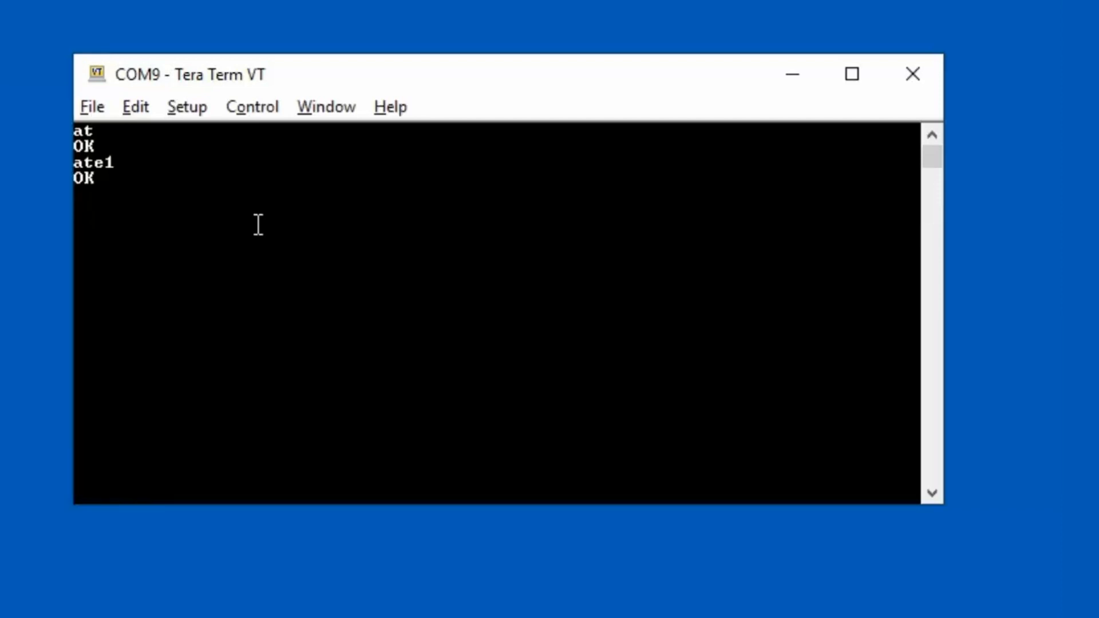
{"action": "type", "text": "at+s"}
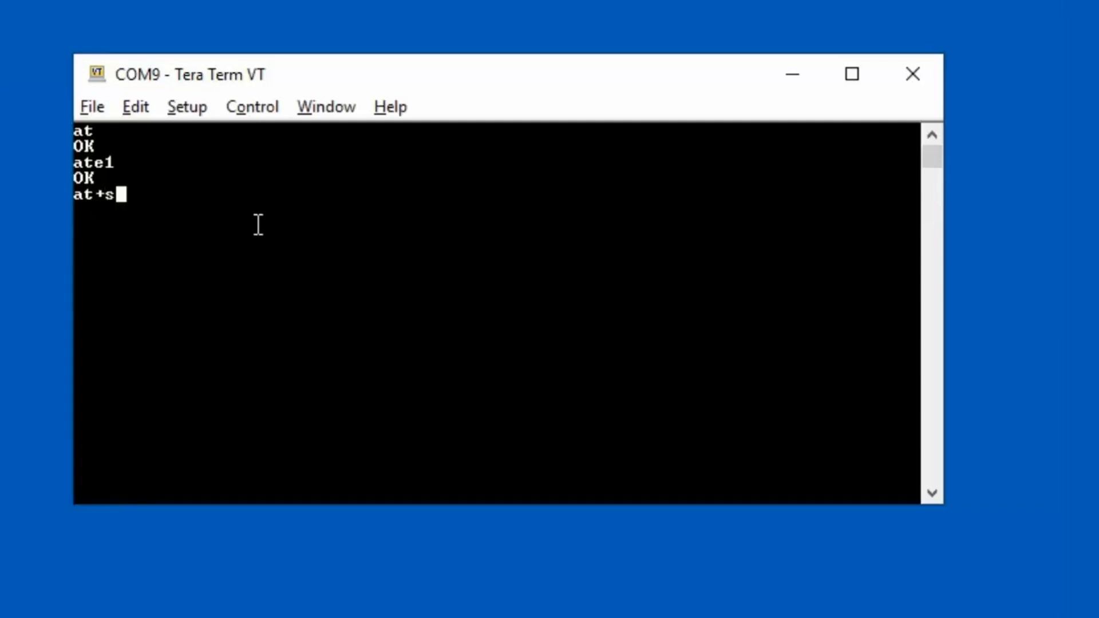
{"action": "type", "text": "qnctm=\"s"}
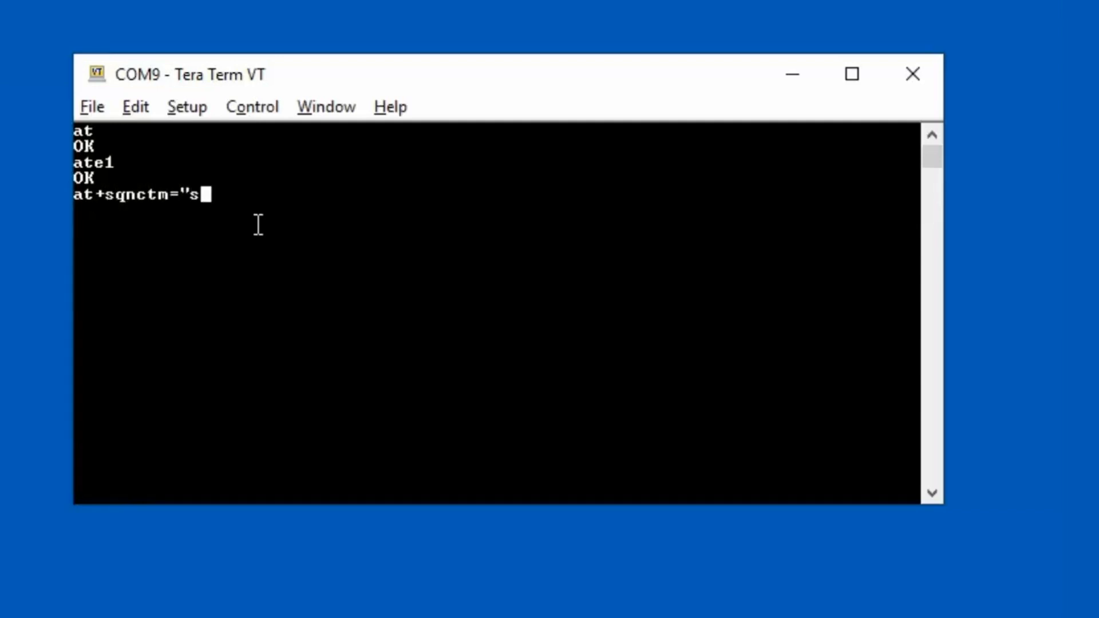
{"action": "type", "text": "tandard"}
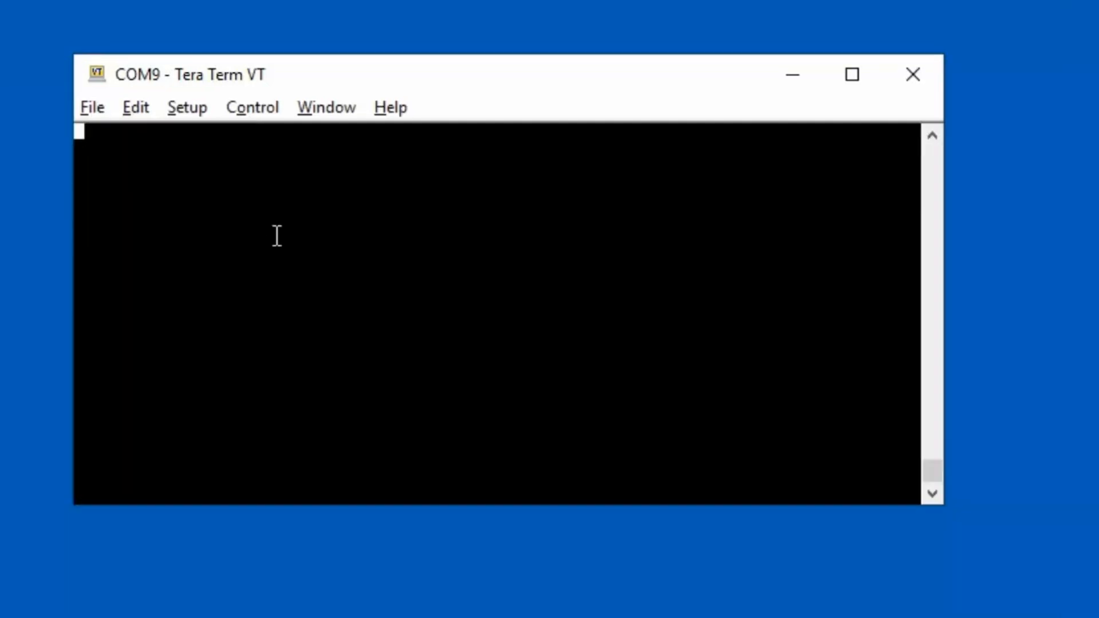
Start at+sqnctm by mistake and erase it back to at
{"action": "type", "text": "at"}
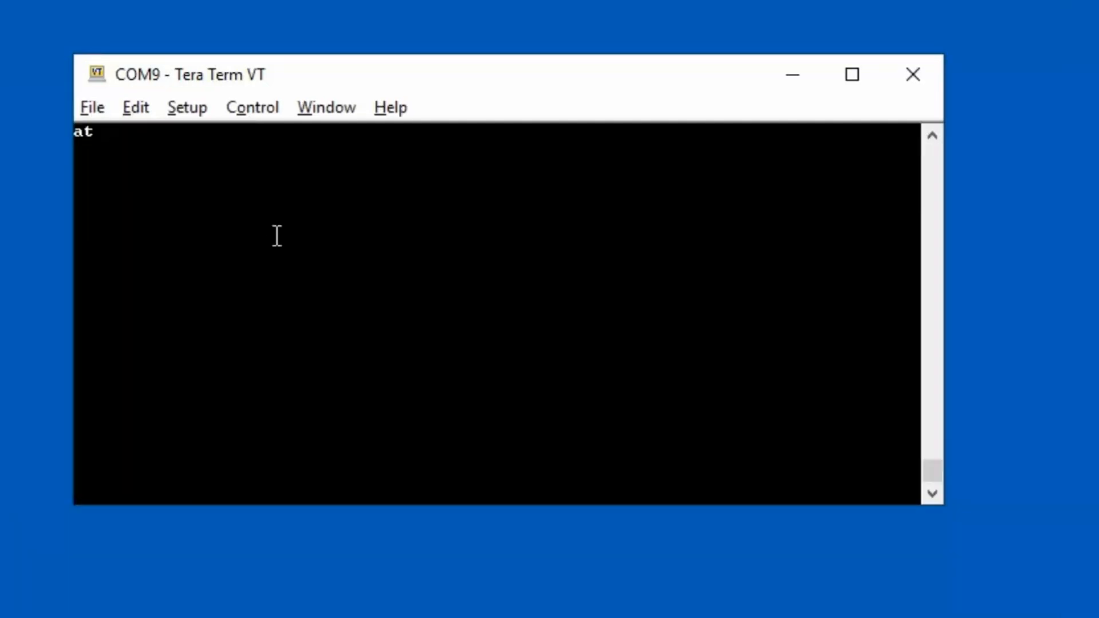
{"action": "type", "text": "+sqn"}
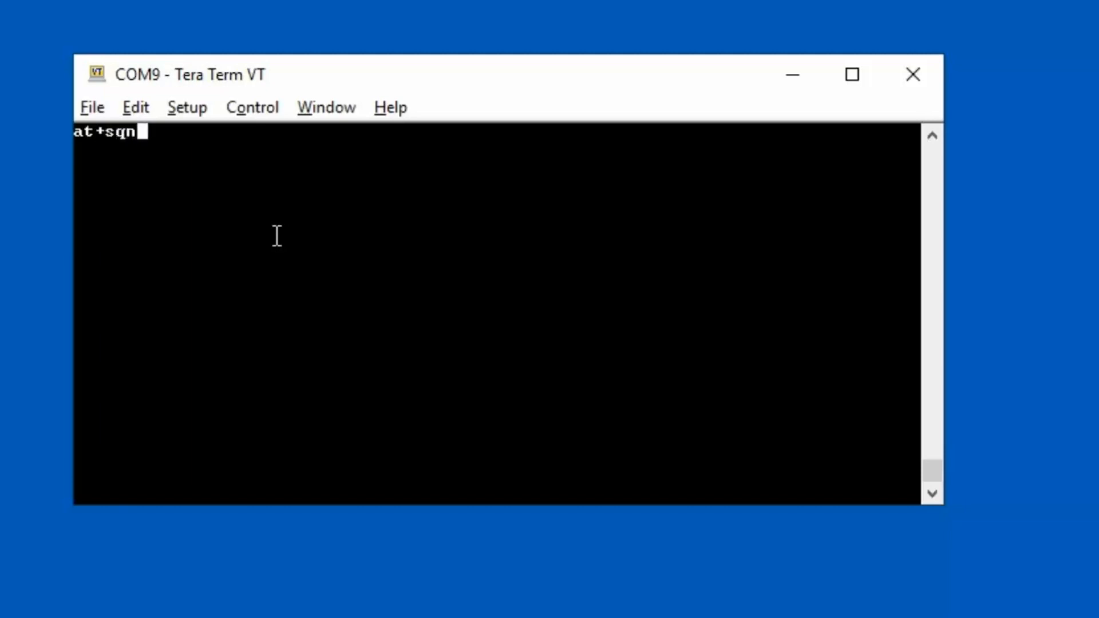
{"action": "type", "text": "ctm"}
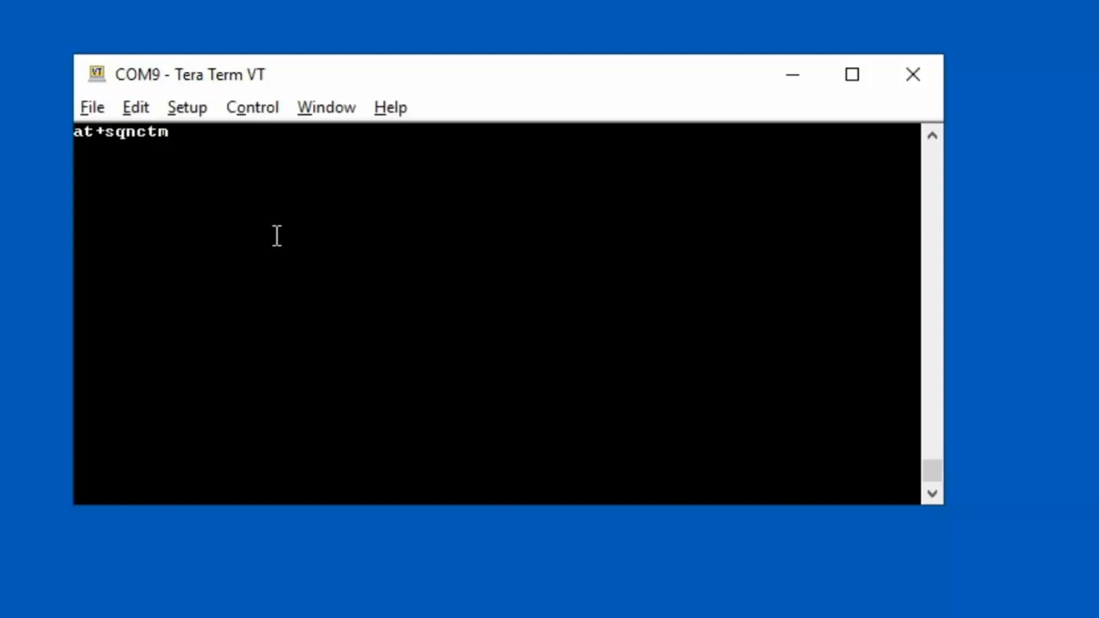
{"action": "key", "text": "Return"}
{"action": "type", "text": "at"}
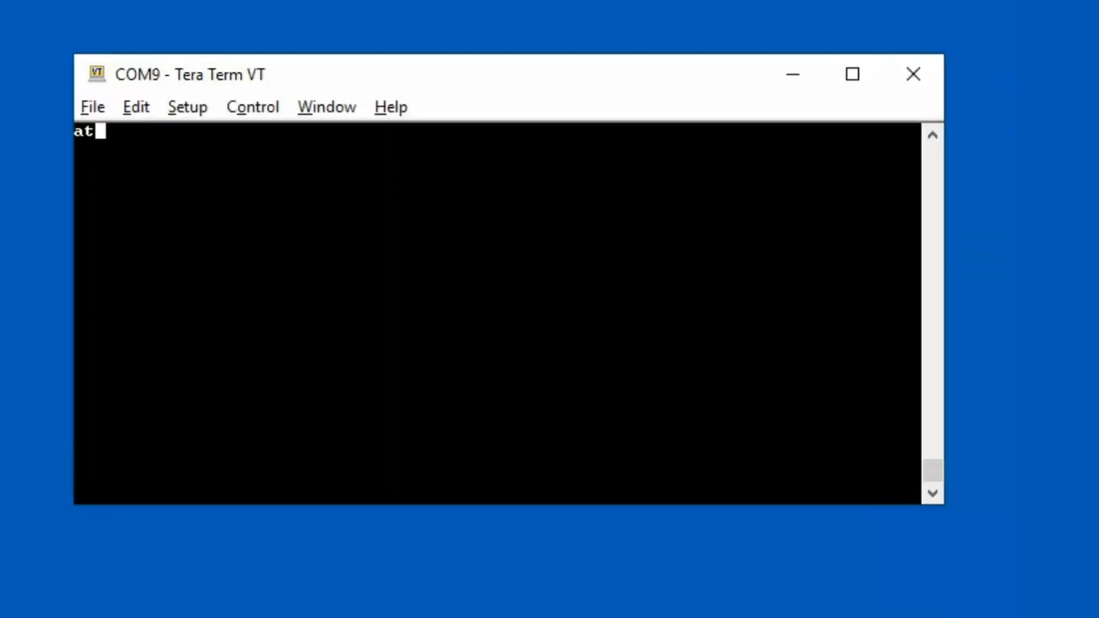
Send at+sqnbandsel=0,"standard","2,4,12" to select bands 2, 4 and 12
{"action": "type", "text": "+sqnb"}
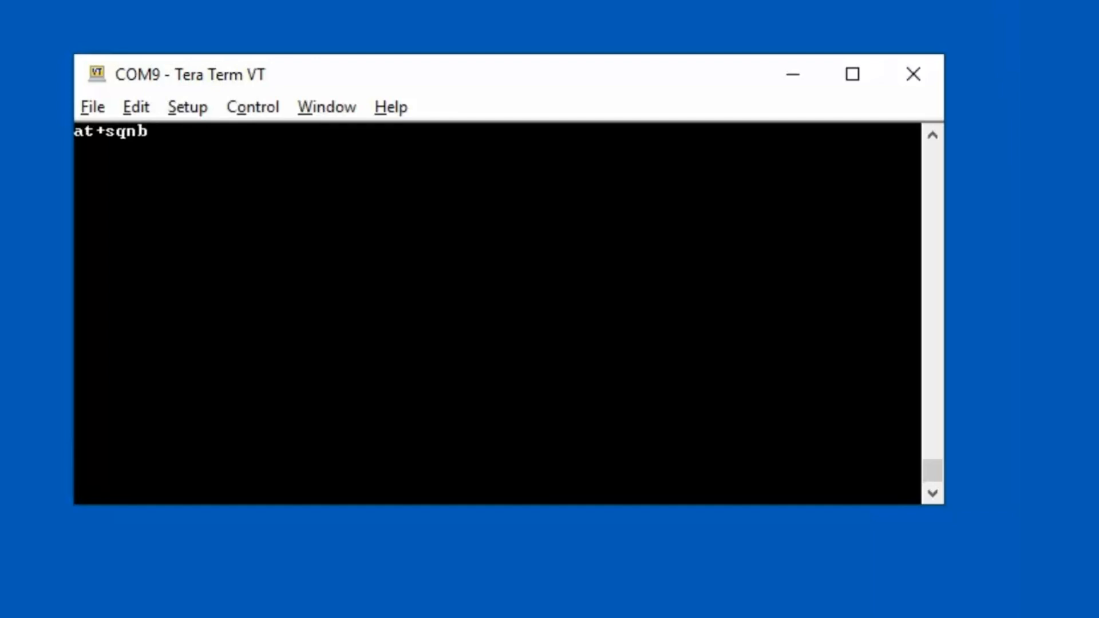
{"action": "type", "text": "andsel="}
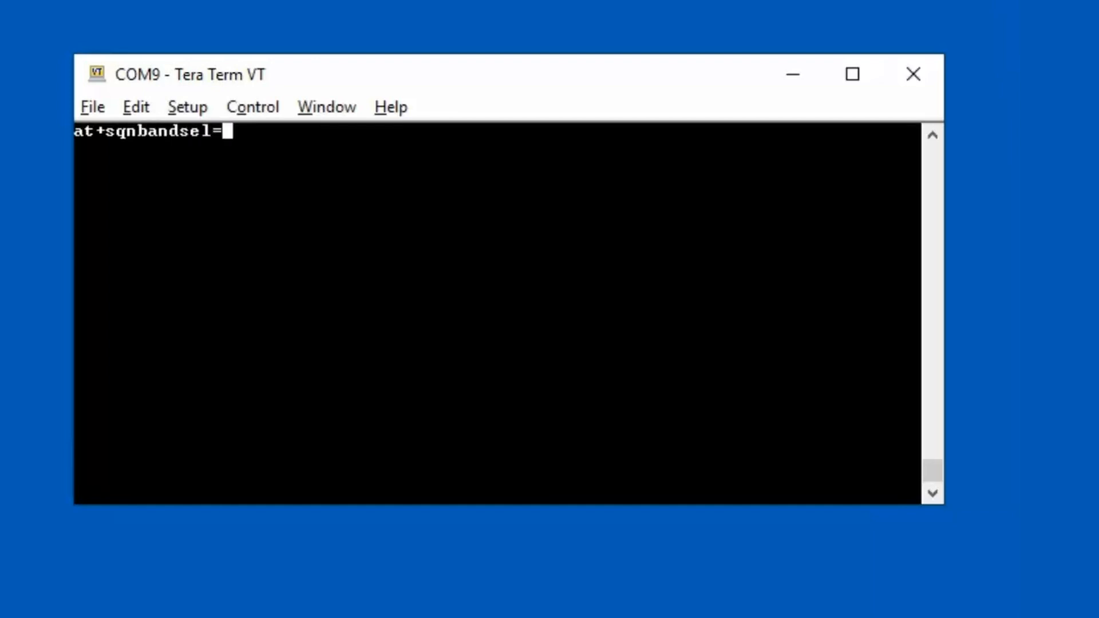
{"action": "type", "text": "0,\"stan"}
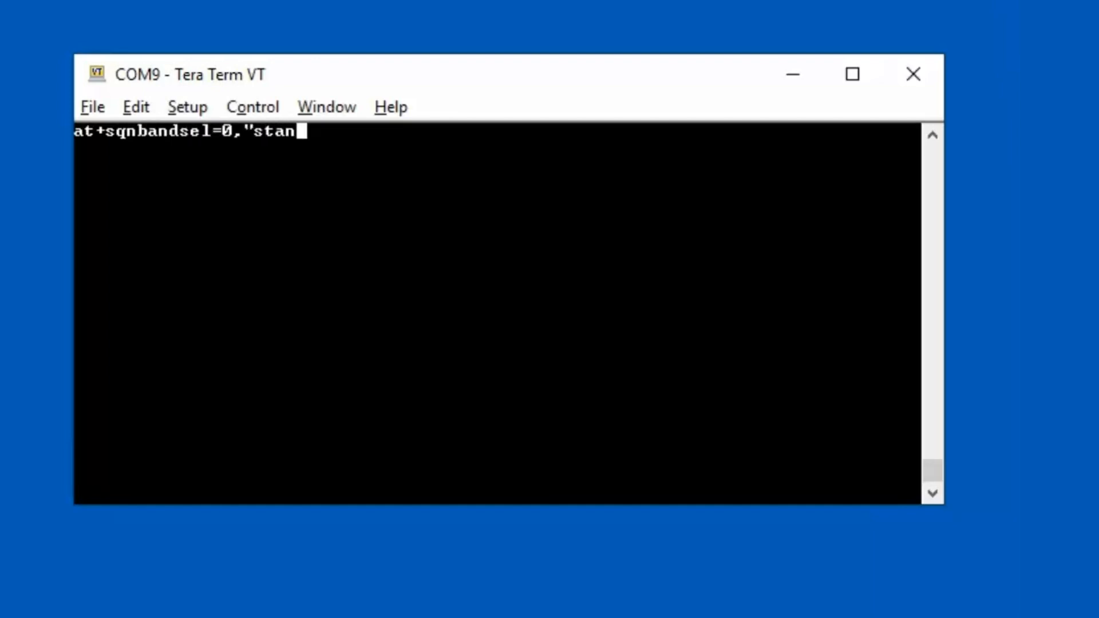
{"action": "type", "text": "dard\","}
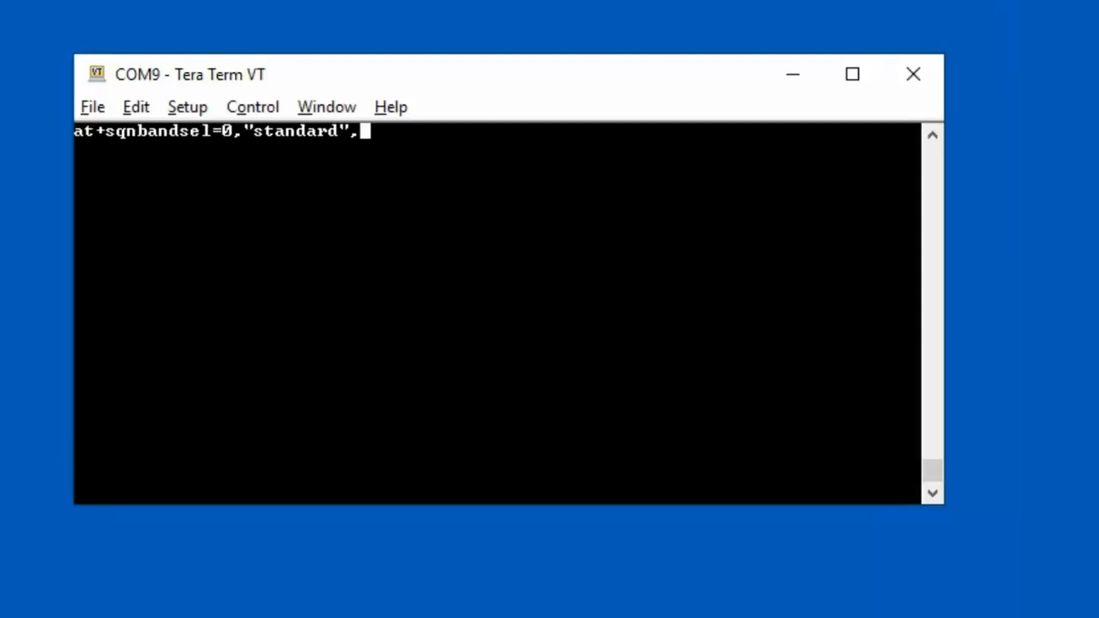
{"action": "type", "text": "\"2,4,12\""}
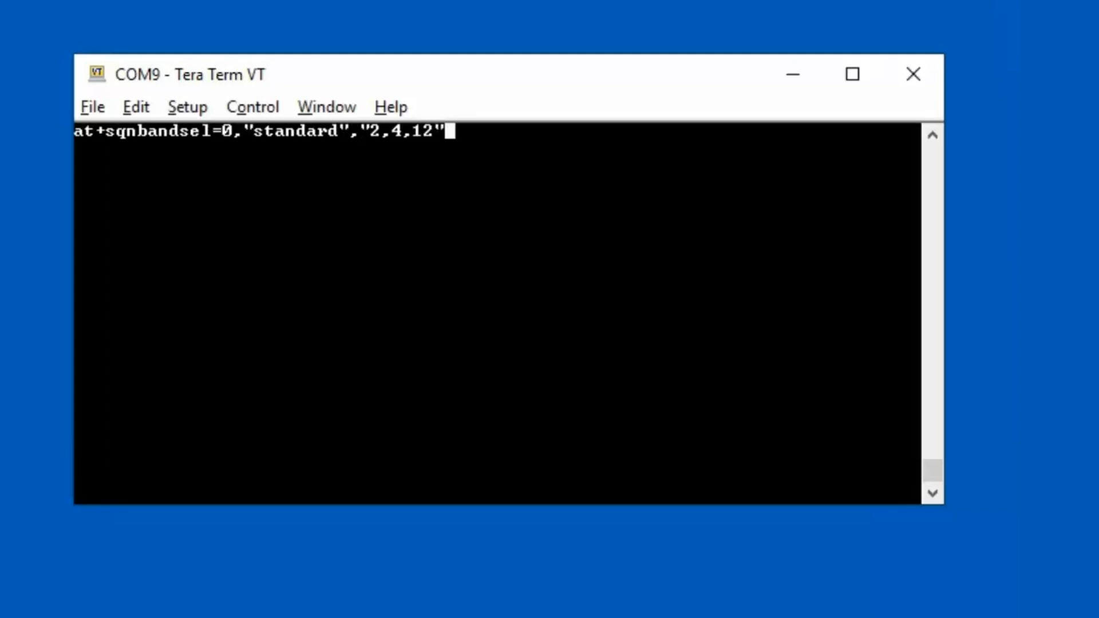
{"action": "key", "text": "Return"}
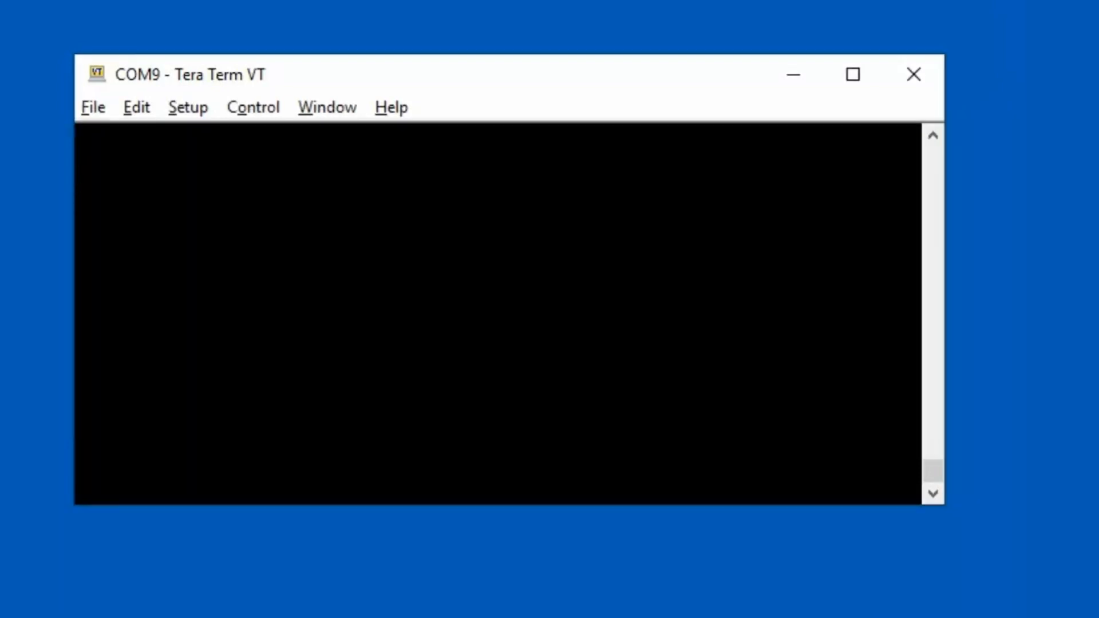
Send at+cfun=1 for full functionality, then query SIM state with at+cpin?
{"action": "type", "text": "at +"}
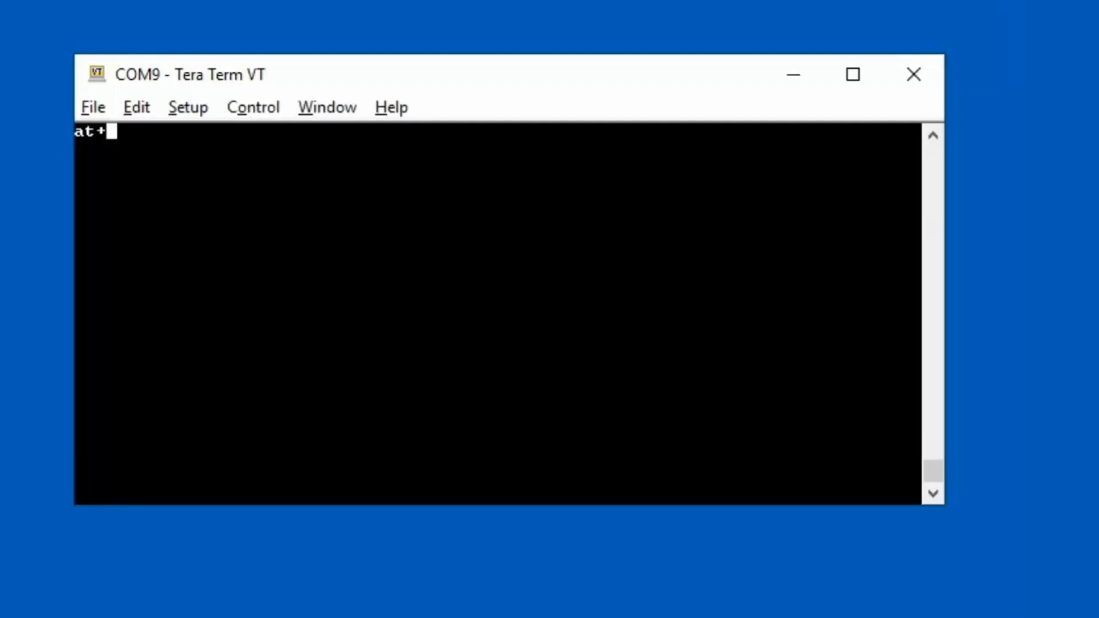
{"action": "type", "text": "cfun=1"}
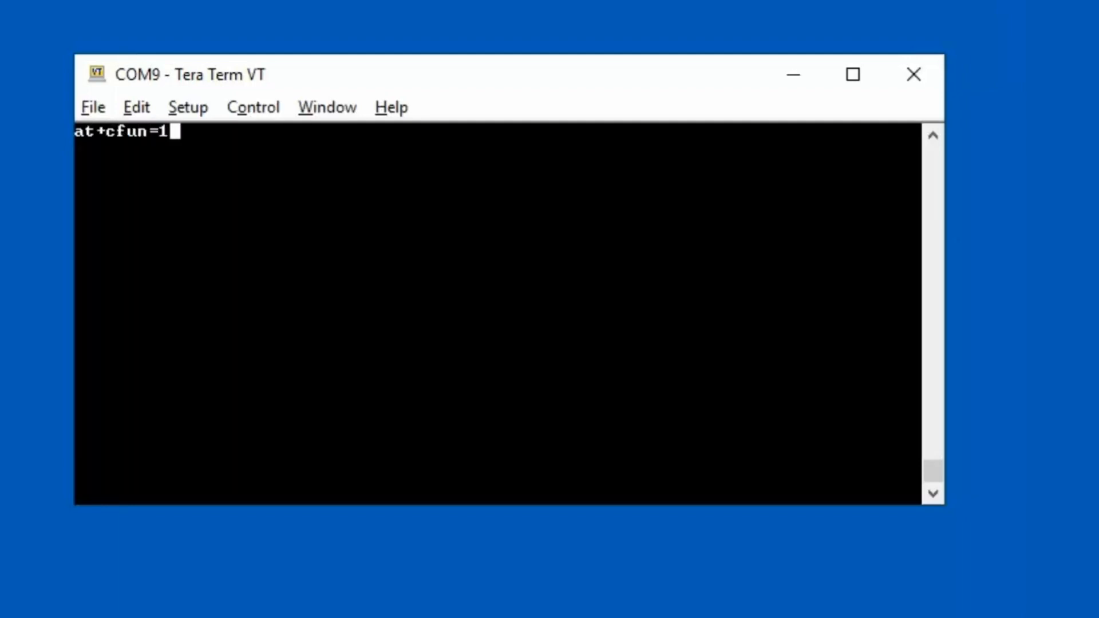
{"action": "key", "text": "Return"}
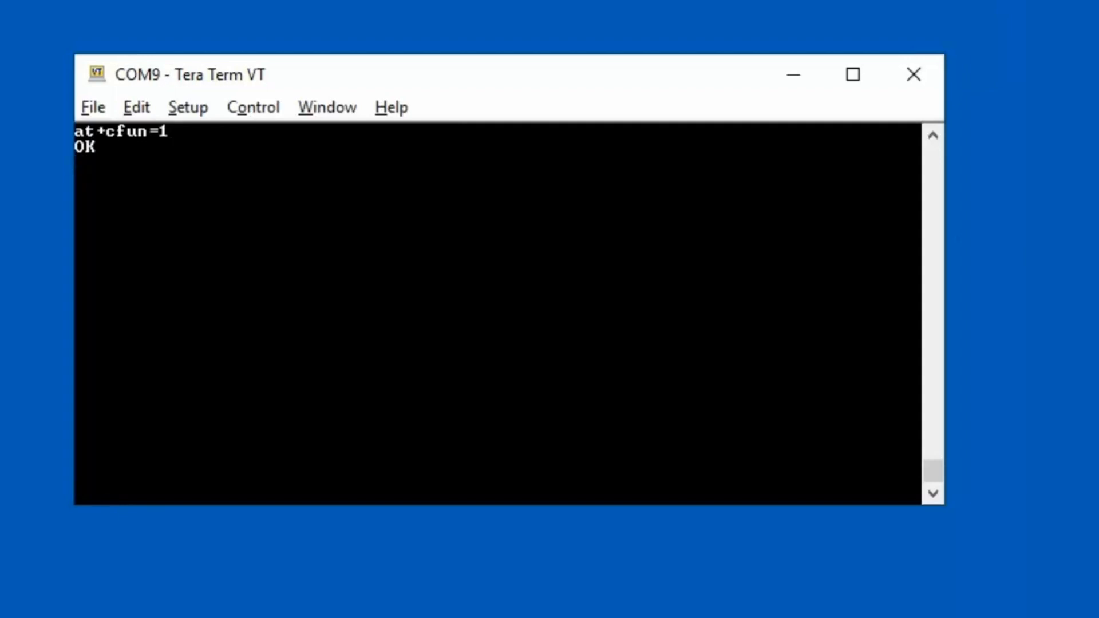
{"action": "type", "text": "at"}
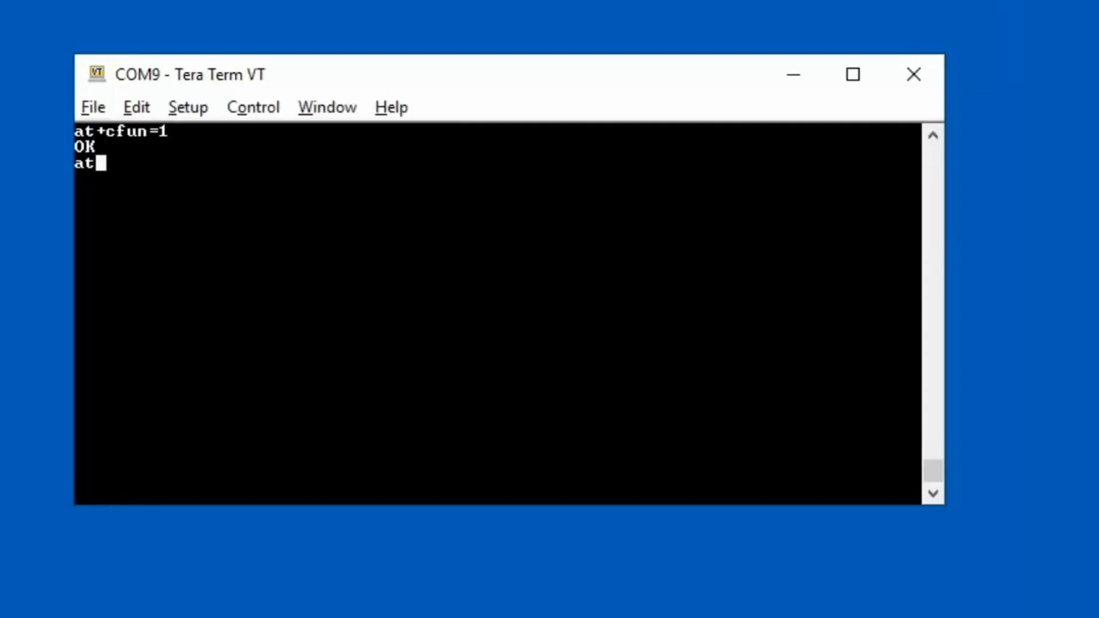
{"action": "type", "text": "+cpin?"}
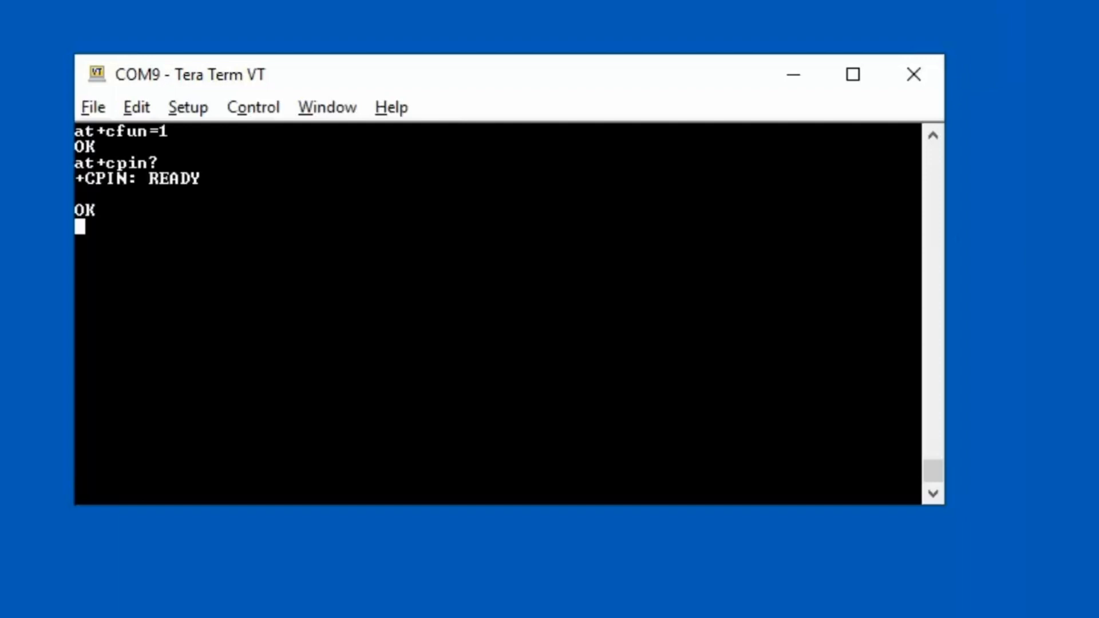
Read back the module's IMEI with at+cgsn=1
{"action": "type", "text": "at+"}
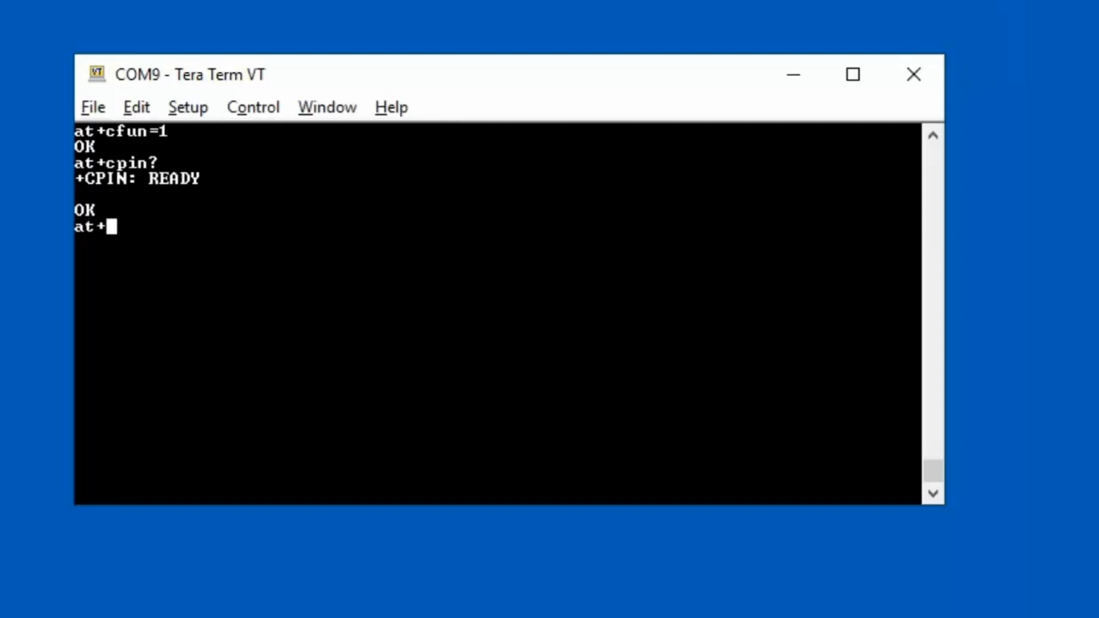
{"action": "type", "text": "cgs"}
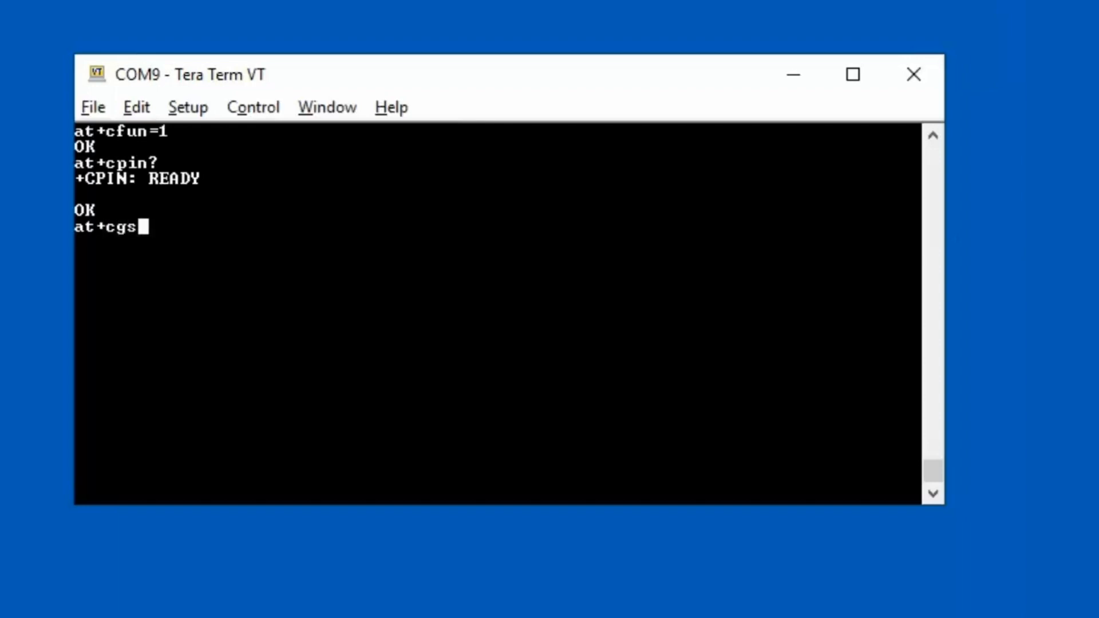
{"action": "type", "text": "n"}
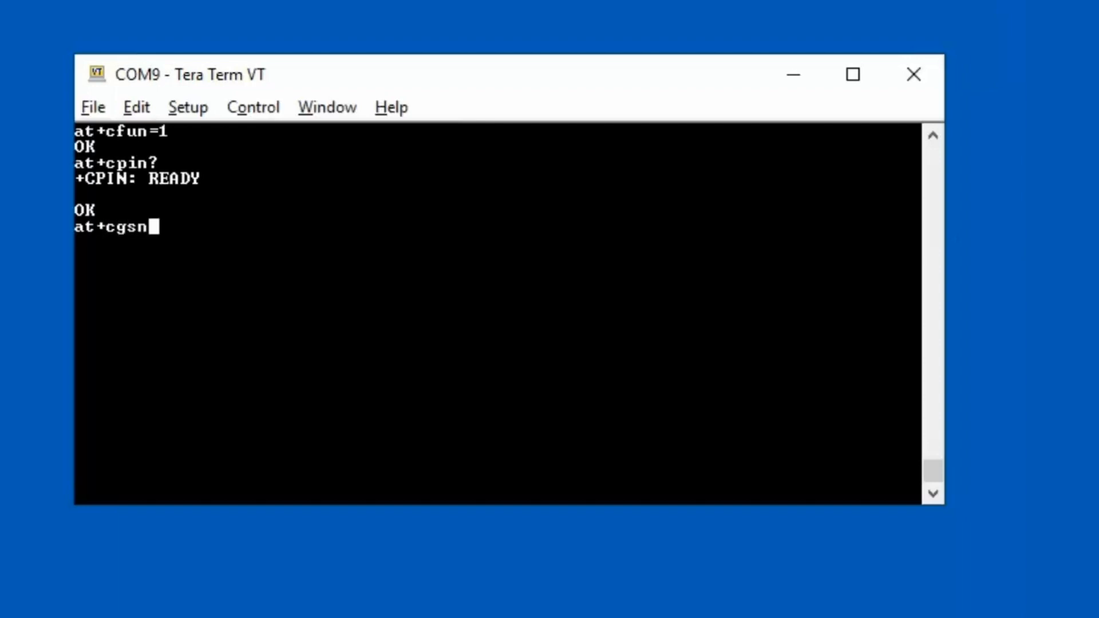
{"action": "type", "text": "=1"}
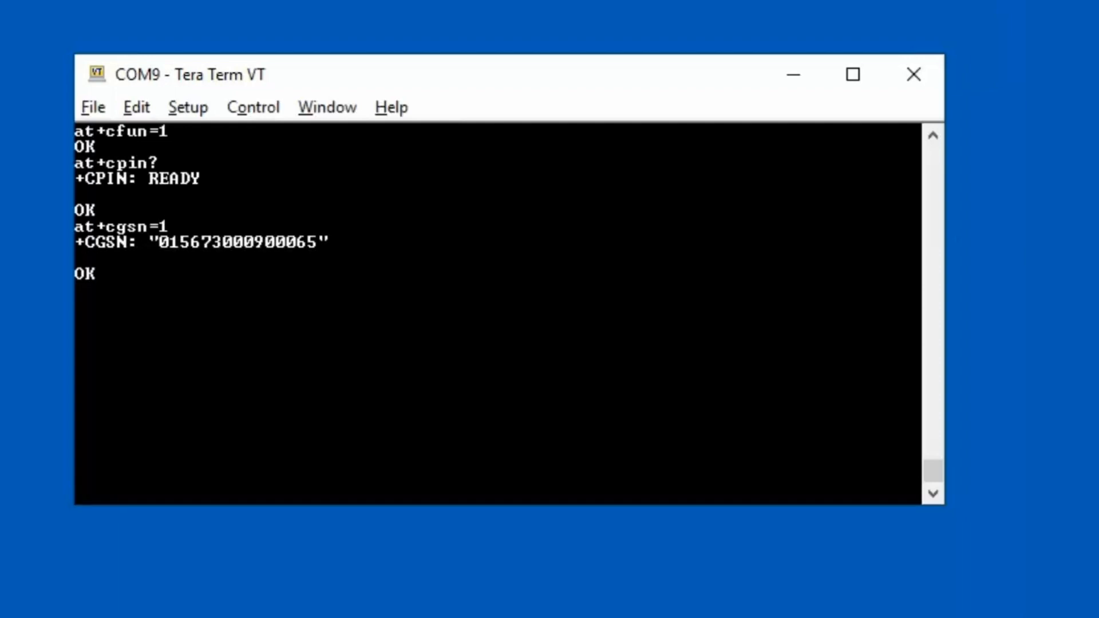
{"action": "type", "text": "at"}
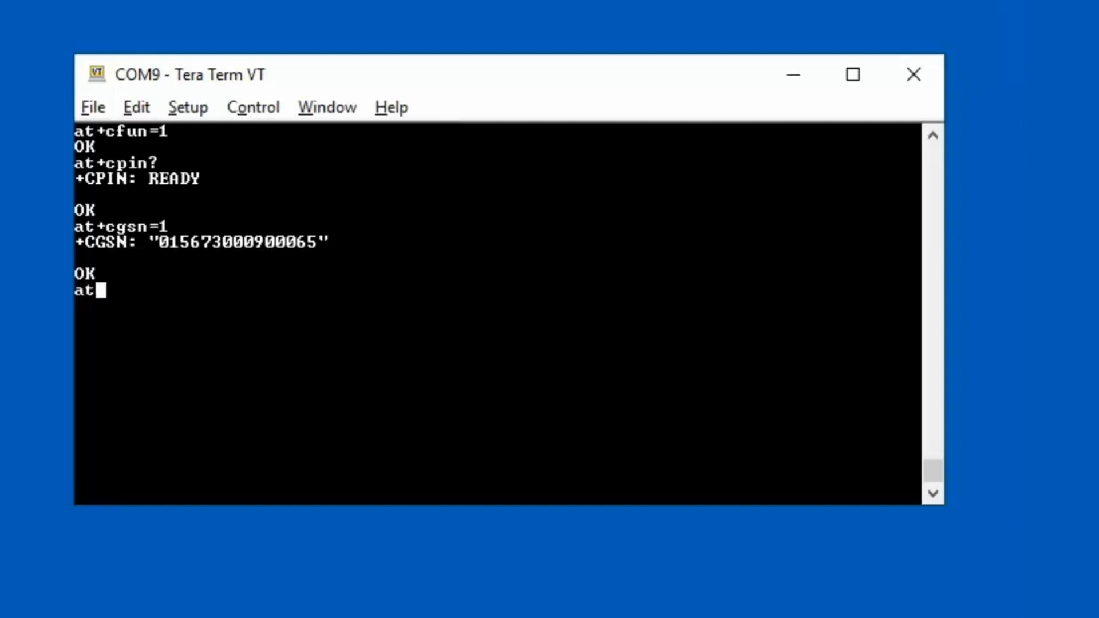
Query the signal quality with at+csq
{"action": "type", "text": "+csq"}
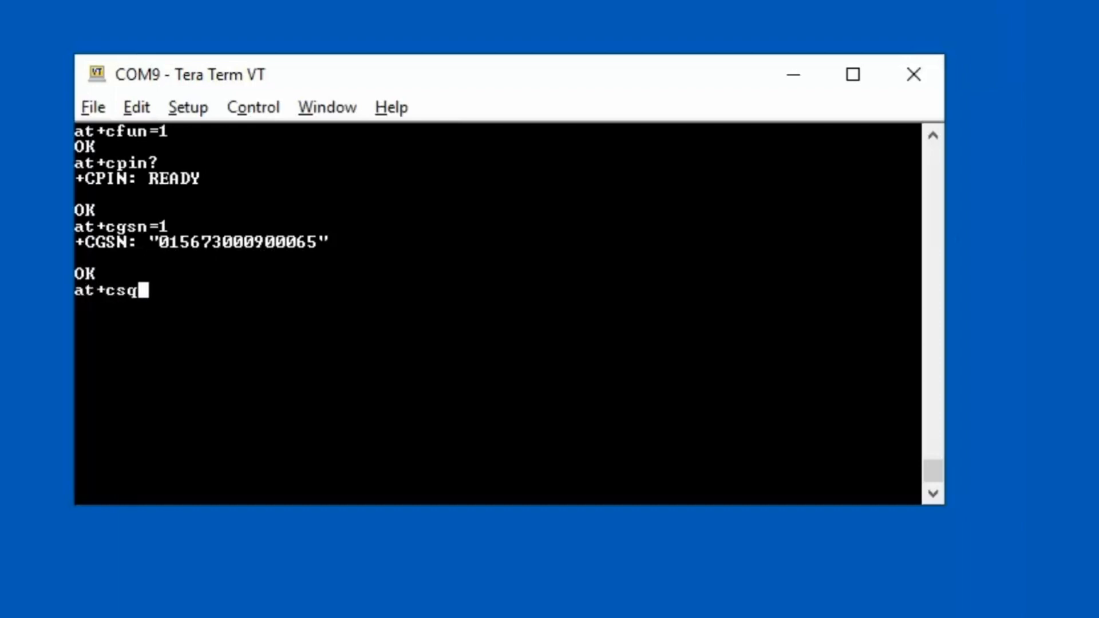
{"action": "key", "text": "Return"}
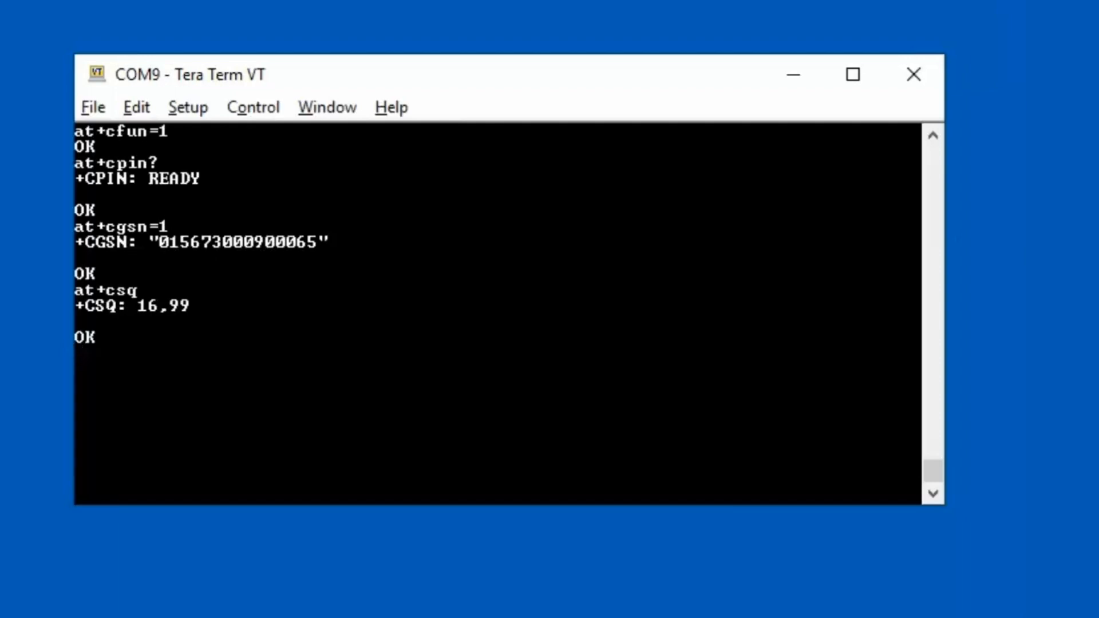
Ping 8.8.8.8 with at+ping and get four replies
{"action": "type", "text": "at+p"}
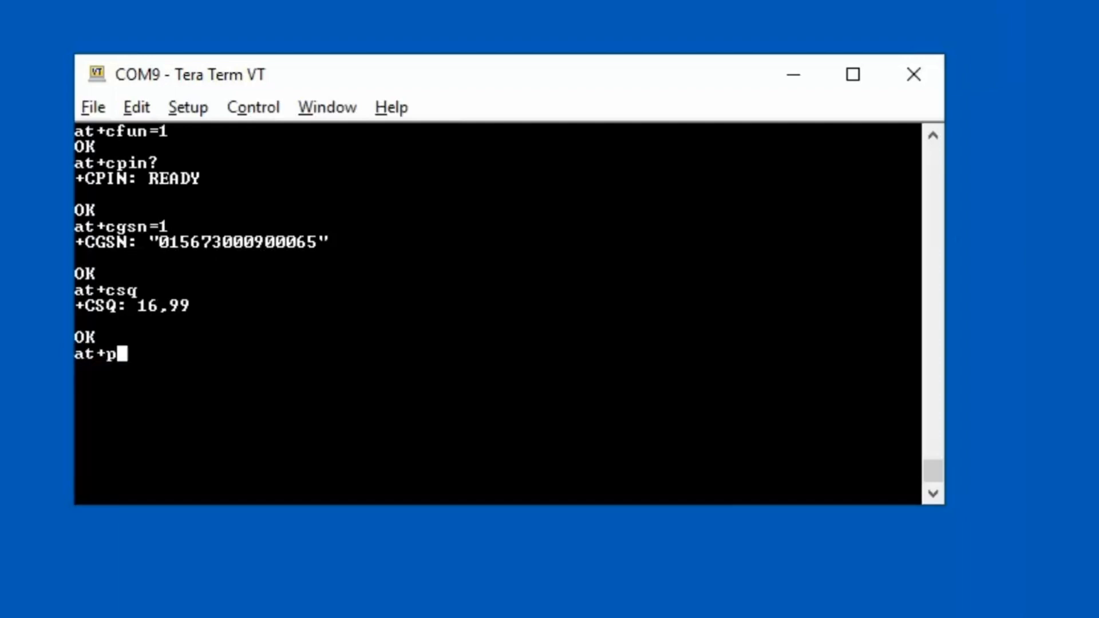
{"action": "type", "text": "ing="}
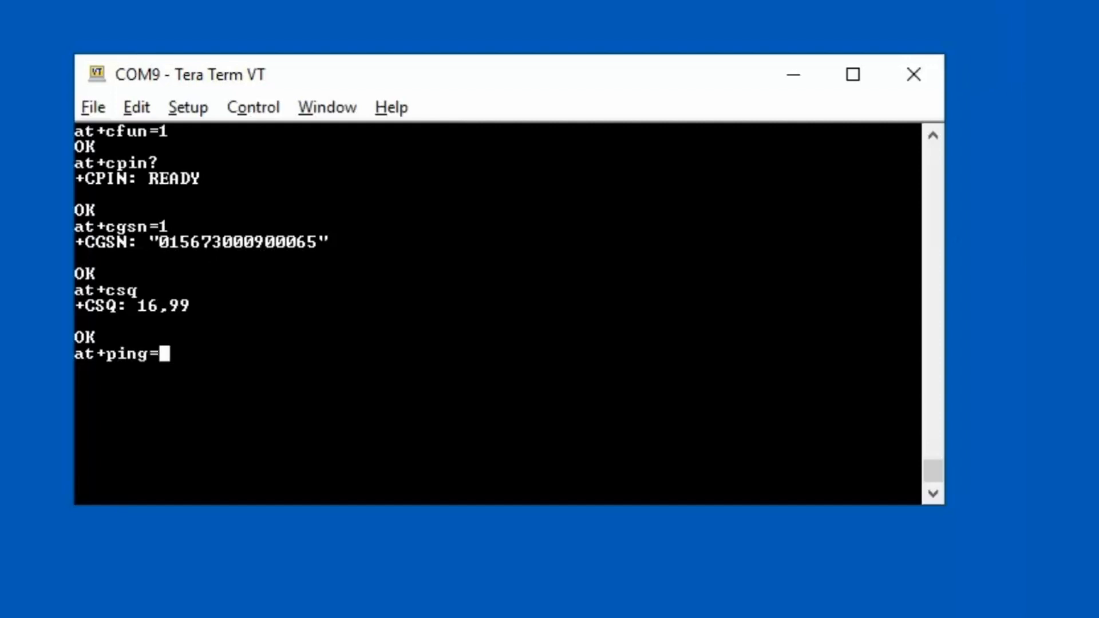
{"action": "type", "text": "\"8.8"}
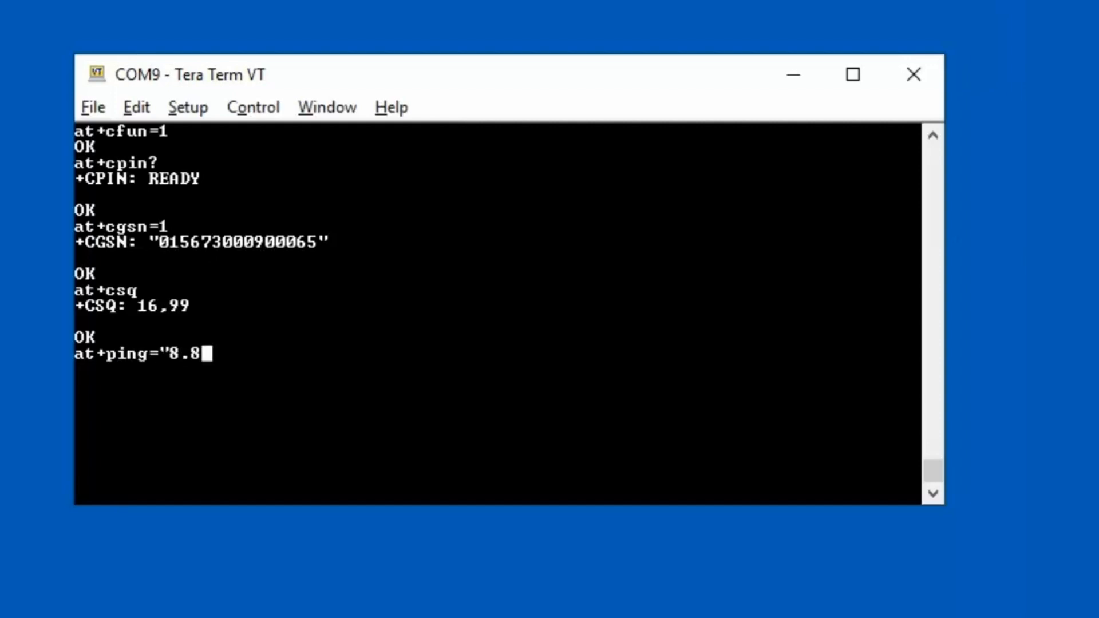
{"action": "type", "text": ".8.8"}
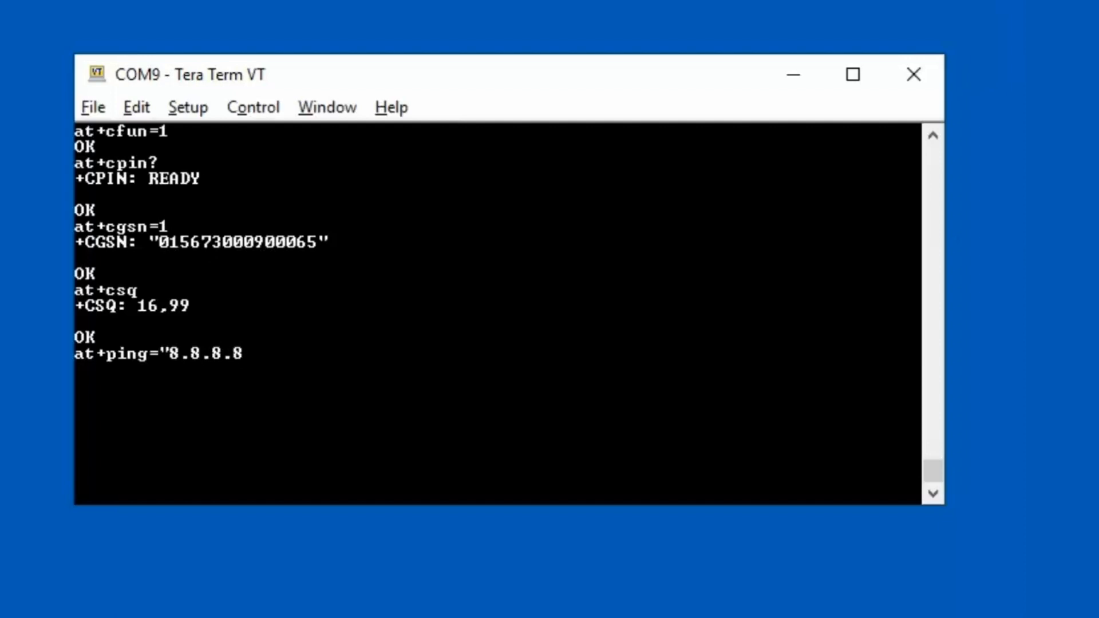
{"action": "key", "text": "Return"}
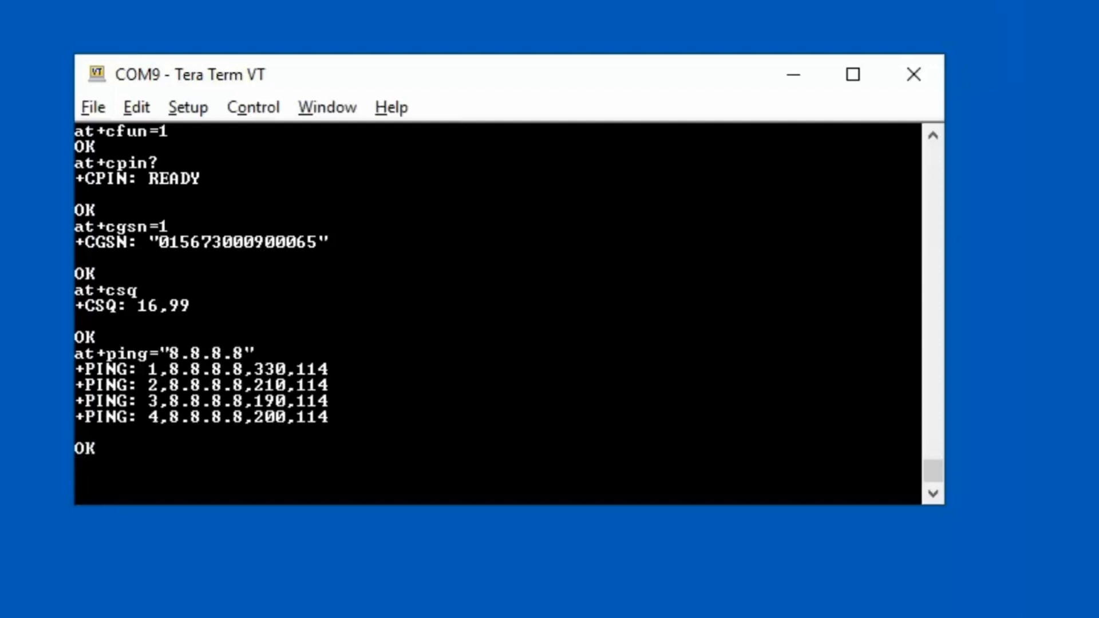
List all supported AT commands with at+clac
{"action": "type", "text": "at+"}
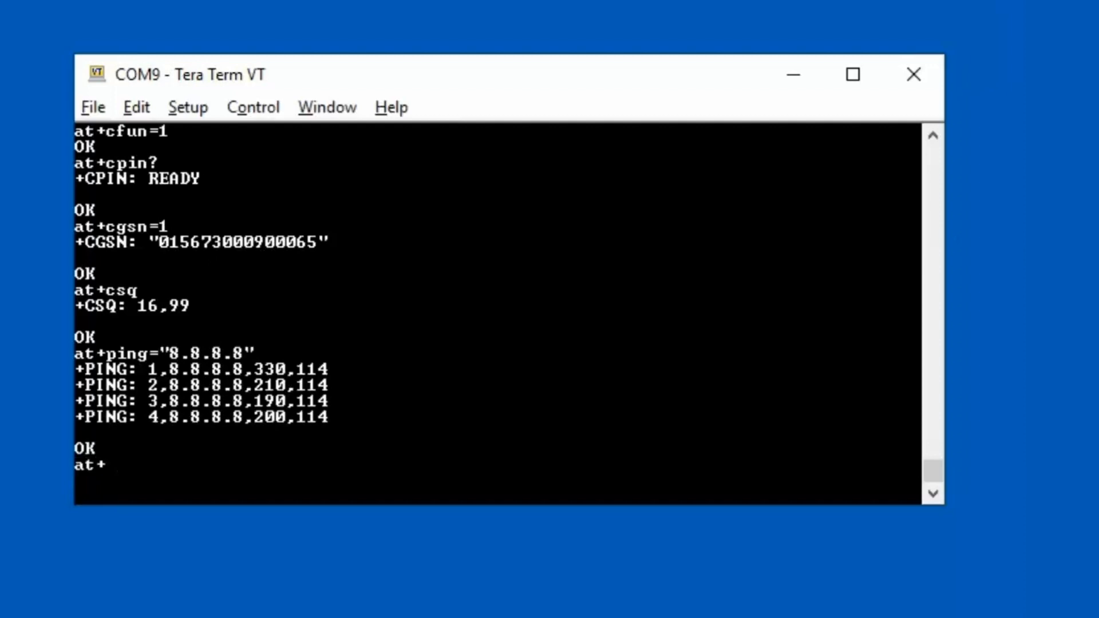
{"action": "type", "text": "cla"}
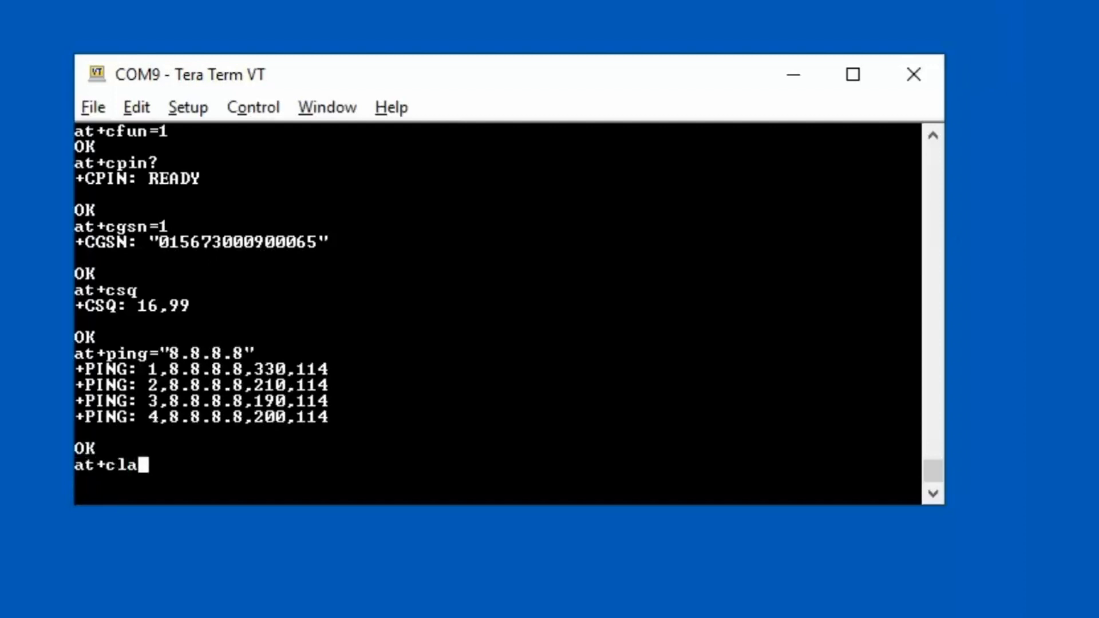
{"action": "type", "text": "c"}
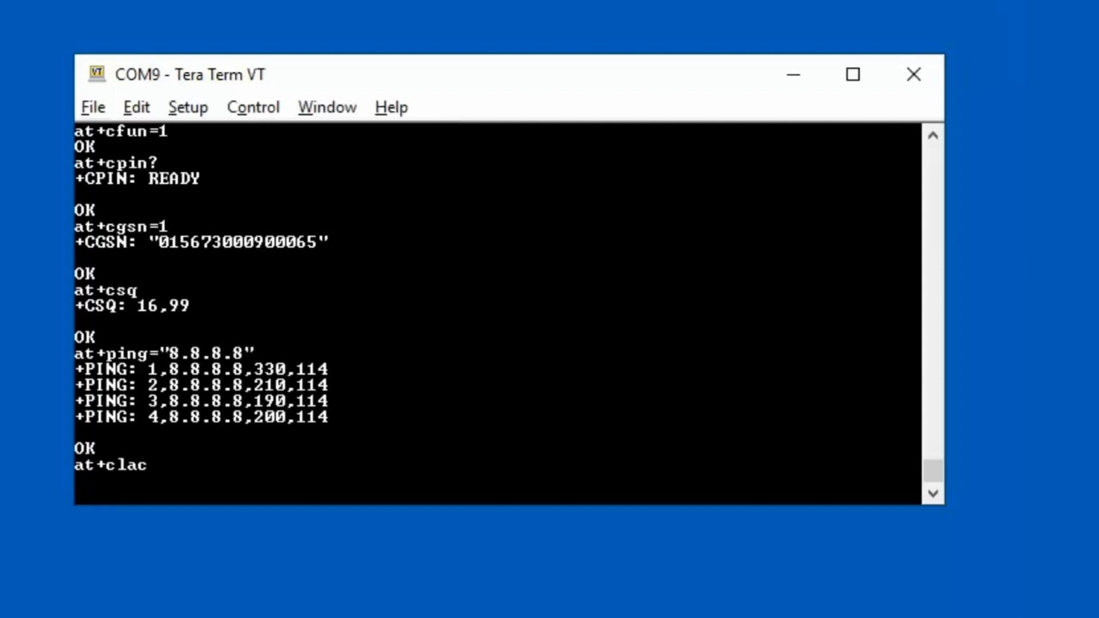
{"action": "key", "text": "Return"}
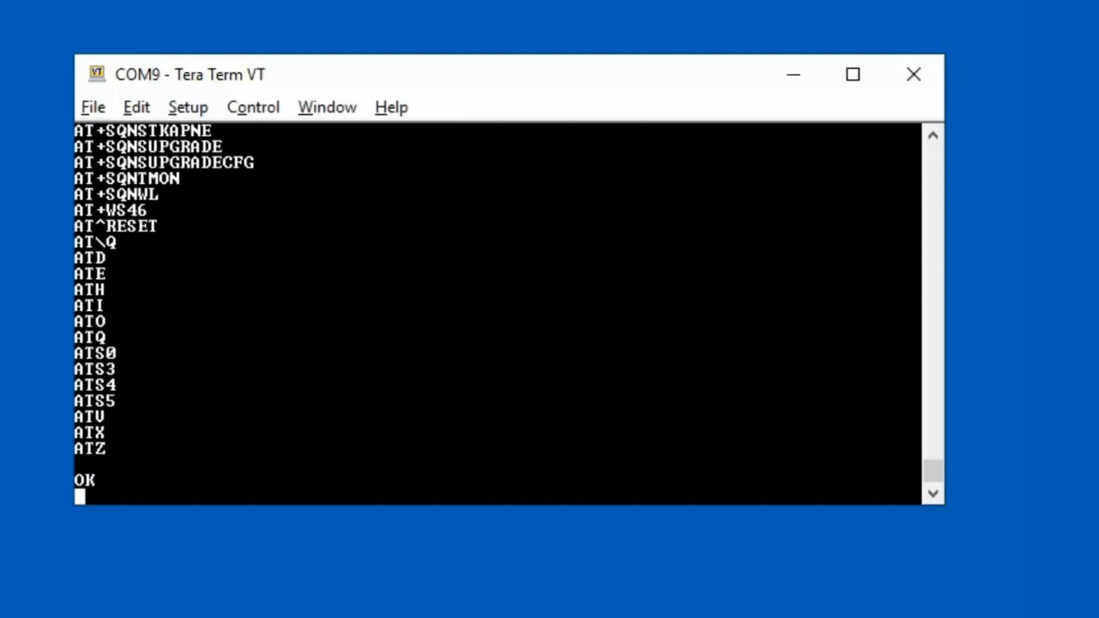